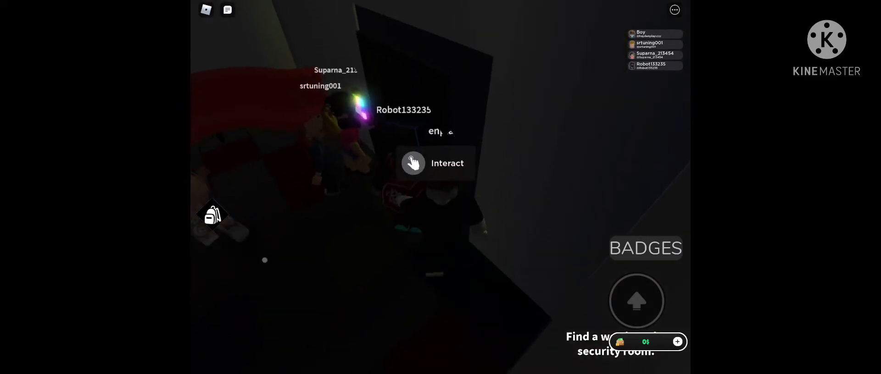
# Follow the other players out of the dark room into the striped circus hall.
pyautogui.click(434, 163)
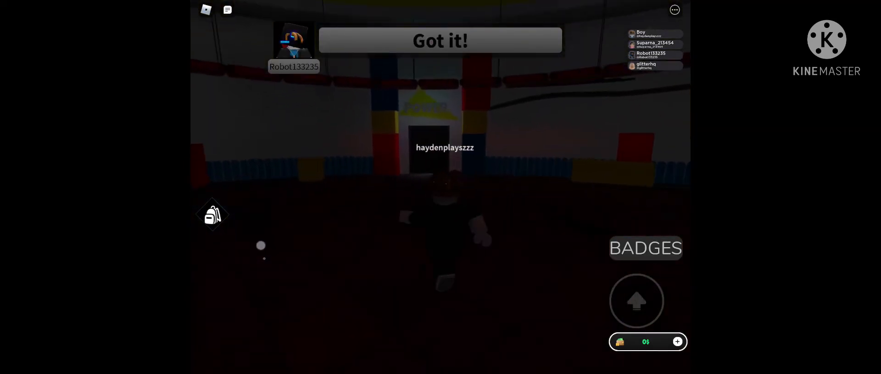
# Move with the group to the checkered hall outside the cafeteria.
pyautogui.click(439, 39)
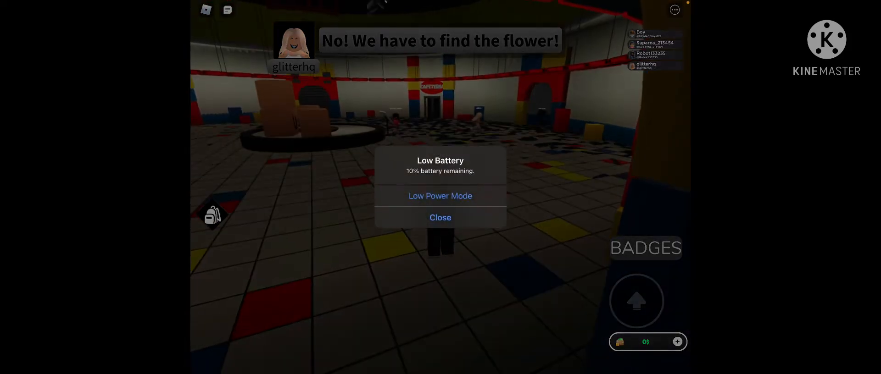
pyautogui.click(440, 218)
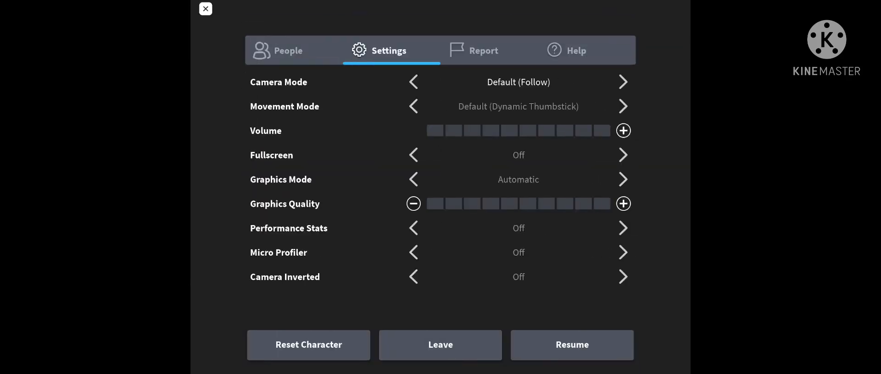
# Raise the game volume from silent to six of ten levels.
pyautogui.click(622, 130)
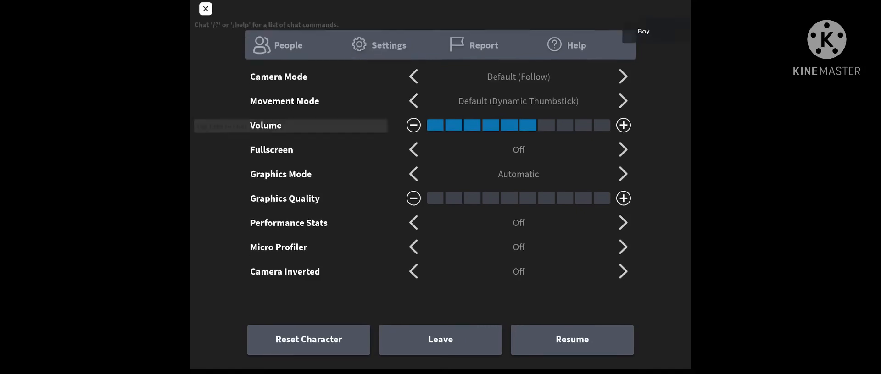